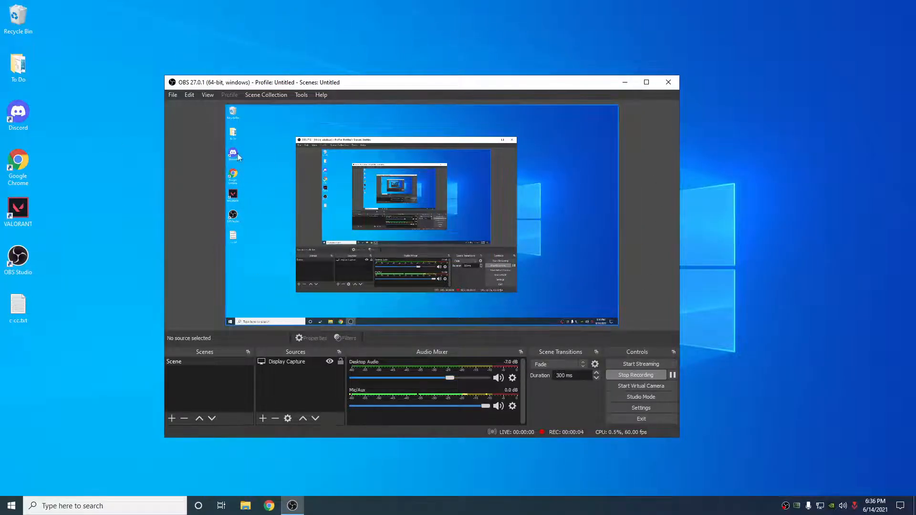
{"action": "mouse_move", "coordinate": [450, 310]}
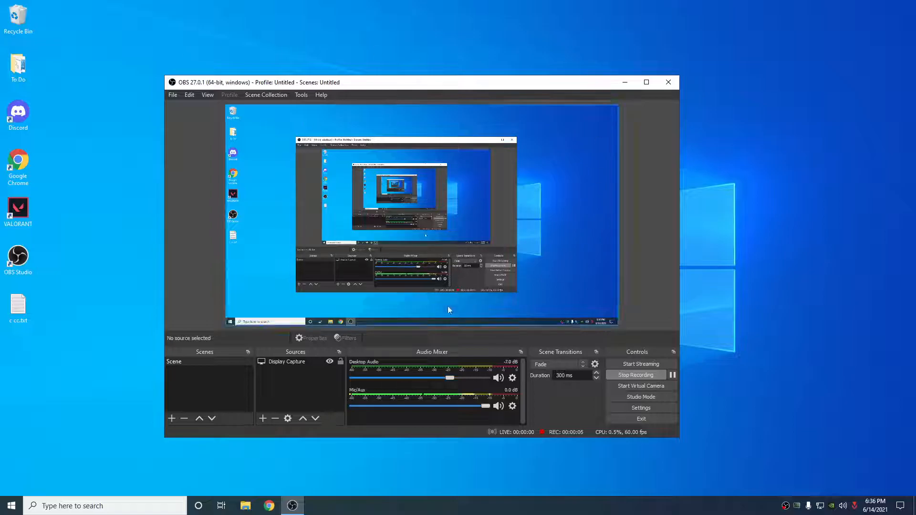
{"action": "mouse_move", "coordinate": [706, 357]}
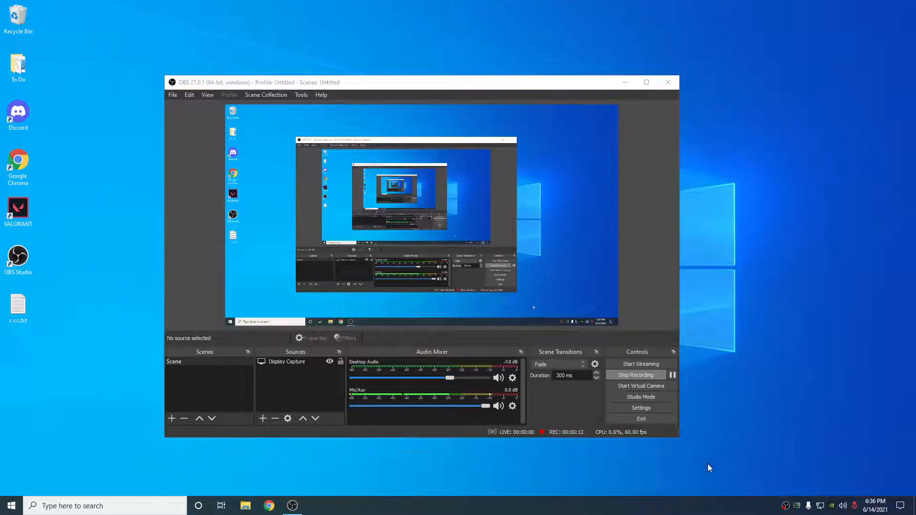
{"action": "mouse_move", "coordinate": [730, 384]}
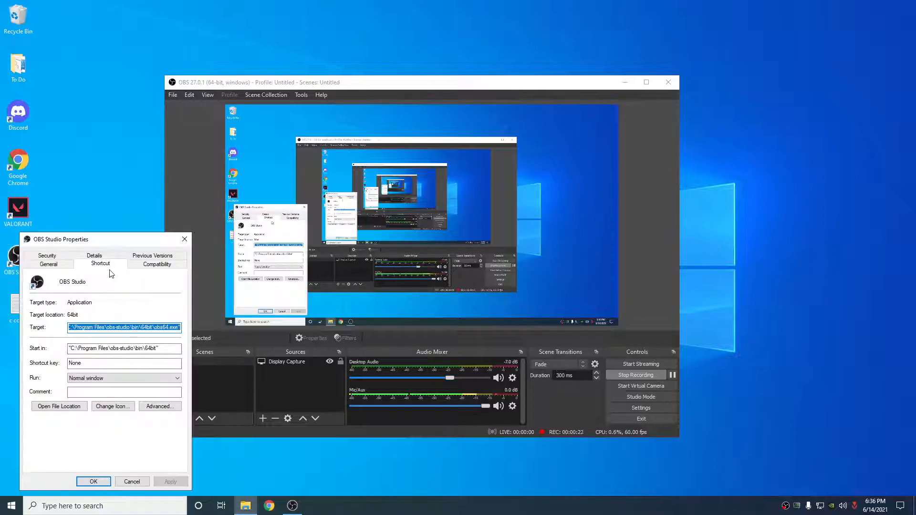
- Turn the preview back on, then open Settings on the Stream page showing Twitch
{"action": "left_click", "coordinate": [53, 432]}
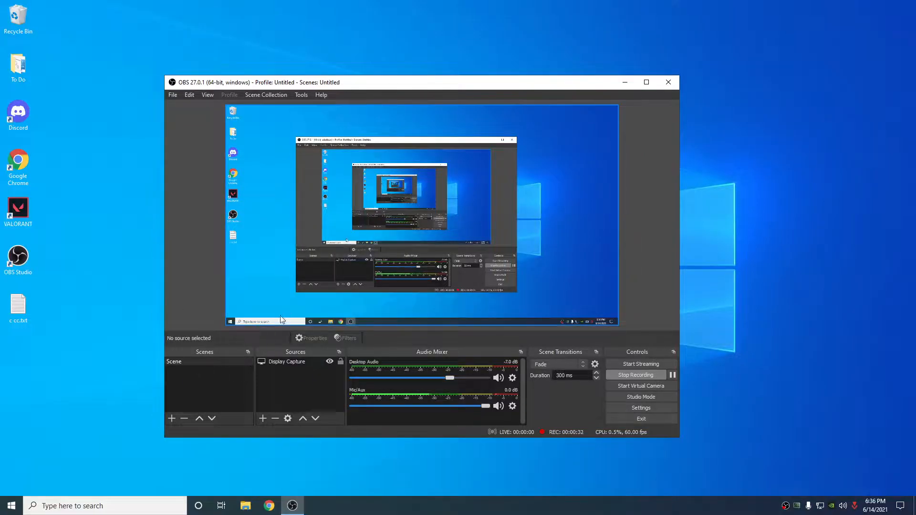
{"action": "mouse_move", "coordinate": [239, 168]}
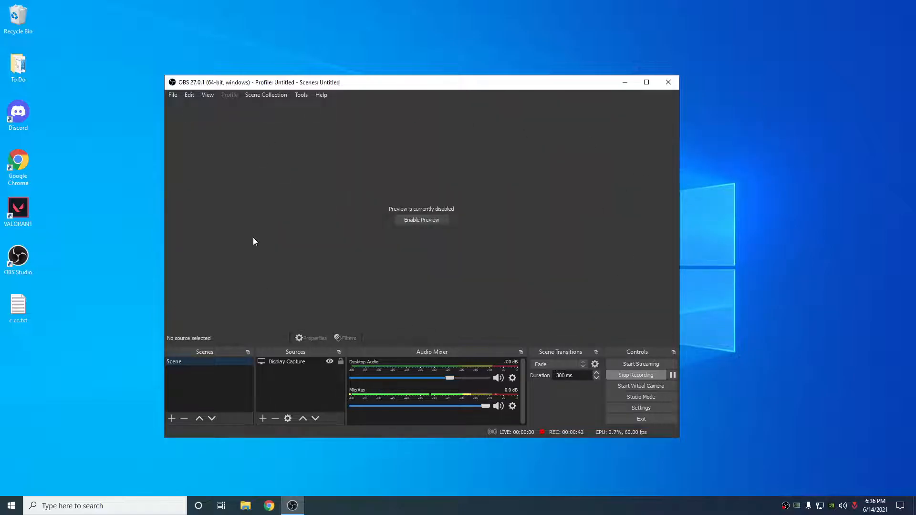
{"action": "mouse_move", "coordinate": [394, 239]}
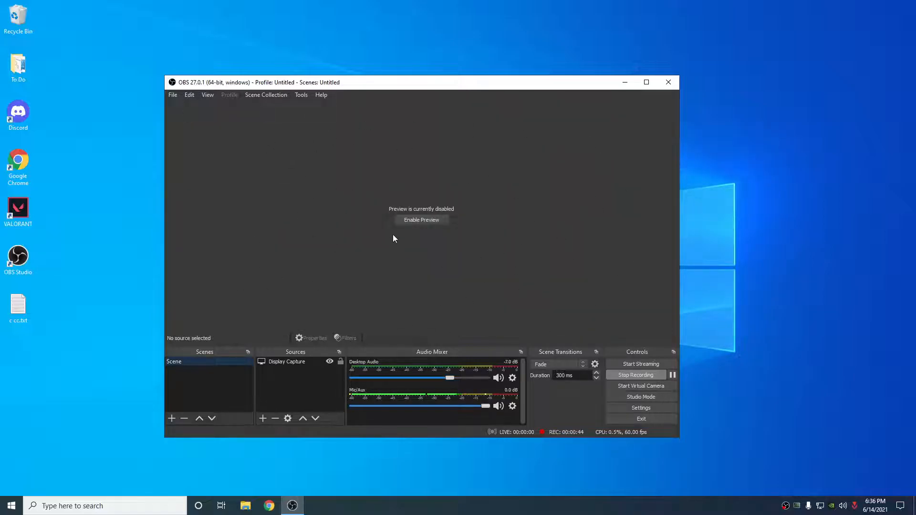
{"action": "left_click", "coordinate": [422, 220]}
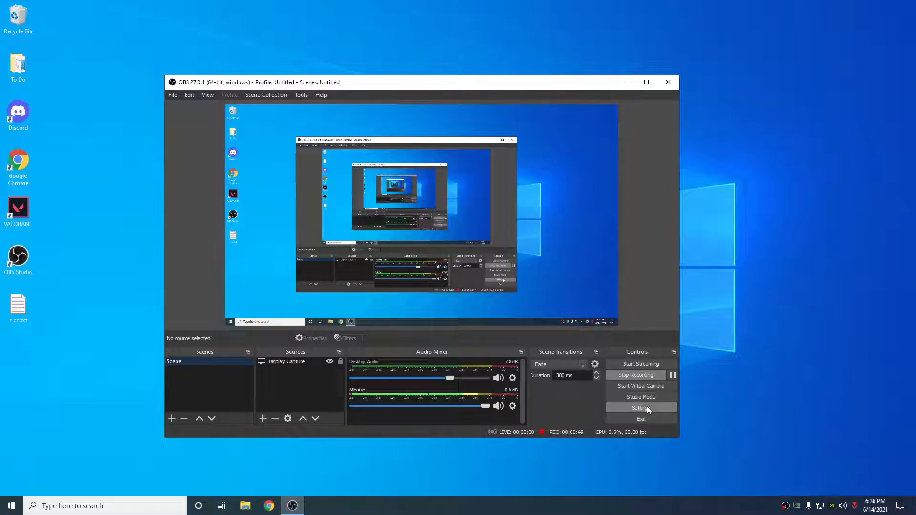
{"action": "left_click", "coordinate": [641, 408]}
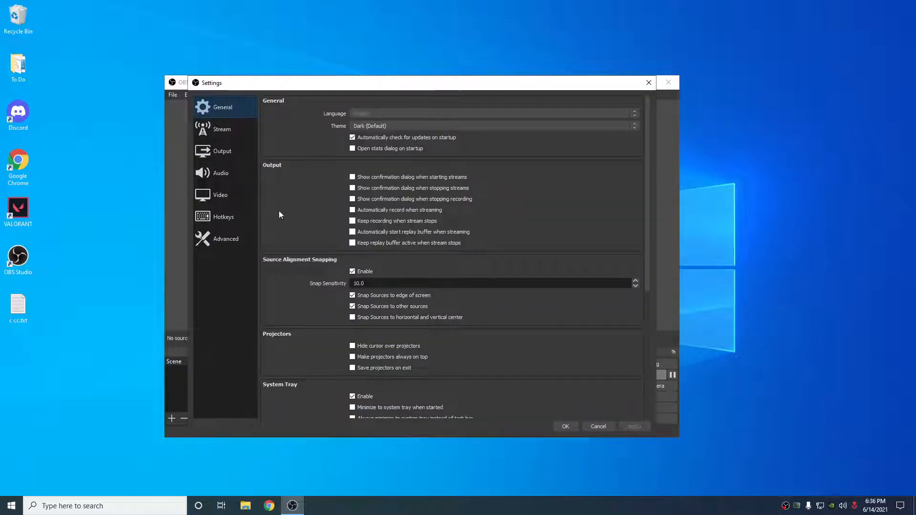
{"action": "scroll", "scroll_direction": "down", "scroll_amount": 3}
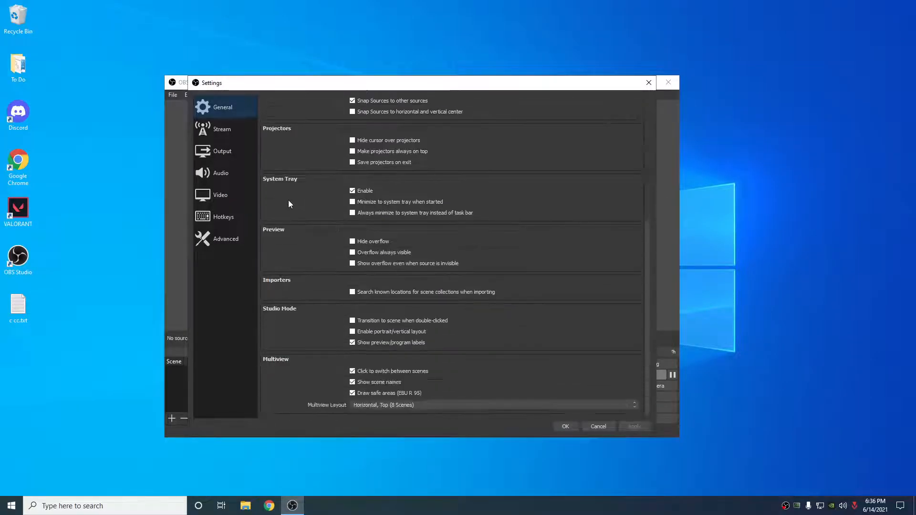
{"action": "left_click", "coordinate": [221, 128]}
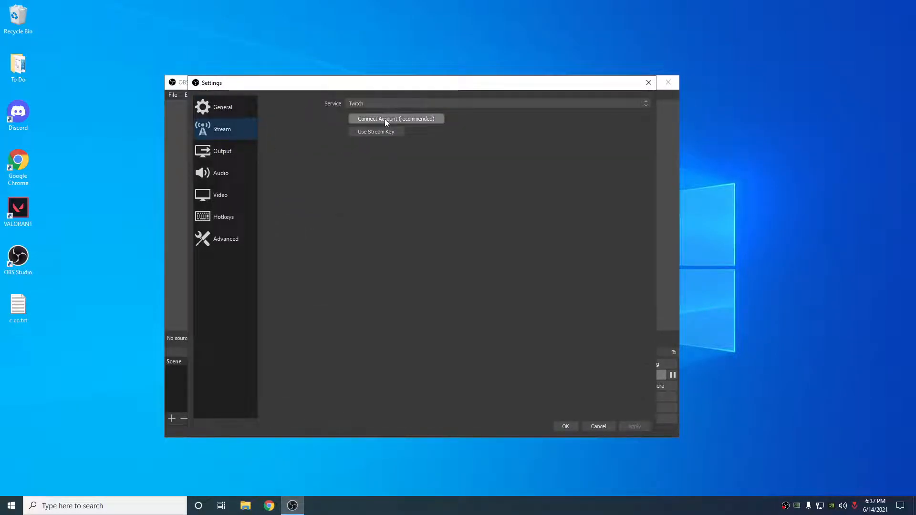
{"action": "mouse_move", "coordinate": [400, 116]}
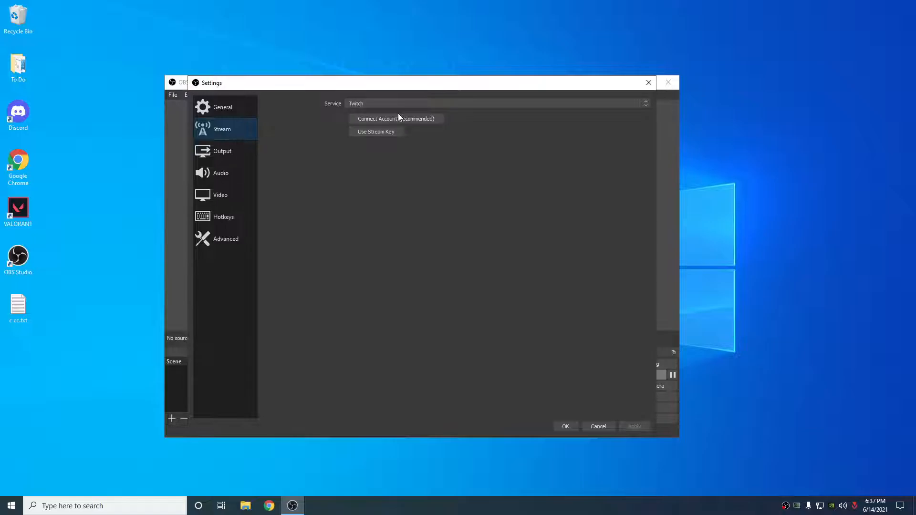
- Check the Output page's streaming settings: CBR rate control at 6000 Kbps bitrate
{"action": "left_click", "coordinate": [222, 151]}
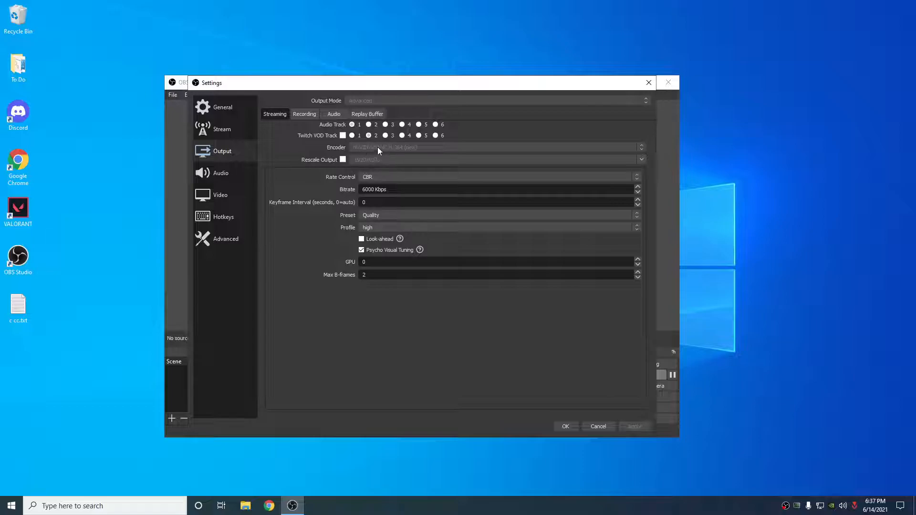
{"action": "mouse_move", "coordinate": [334, 160]}
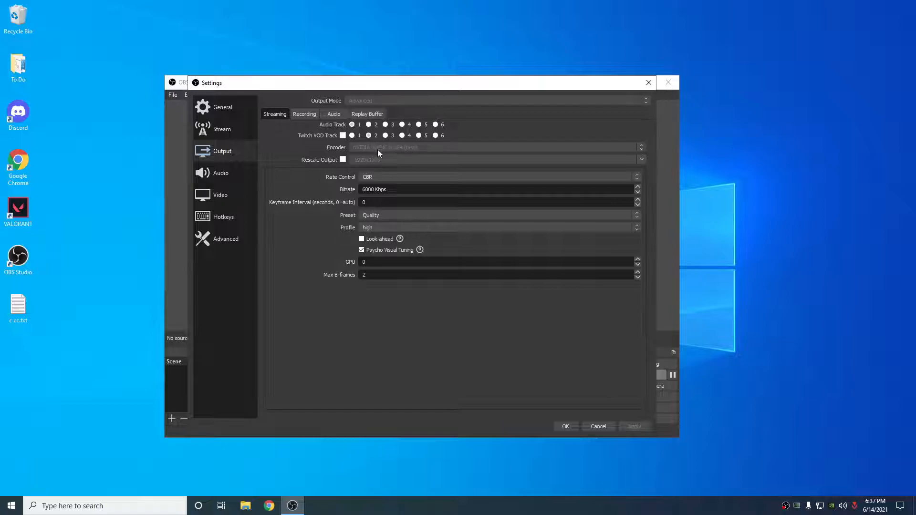
{"action": "mouse_move", "coordinate": [397, 153]}
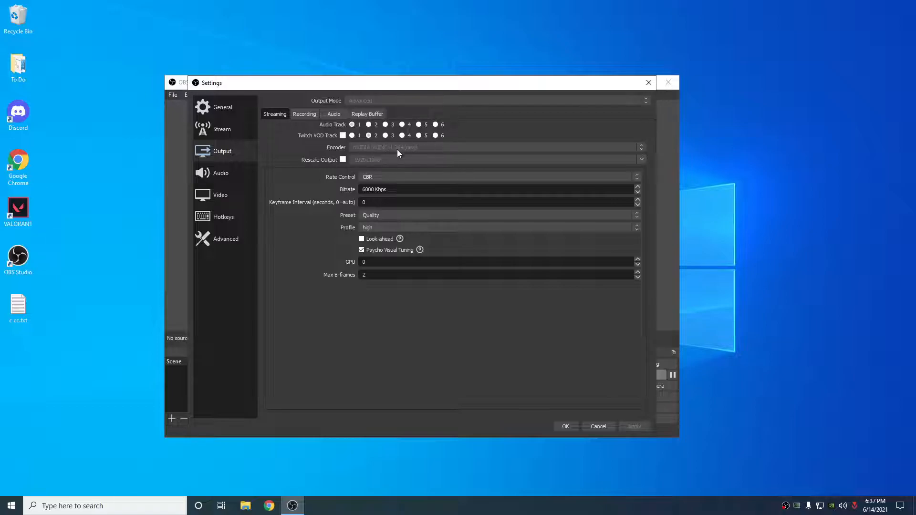
{"action": "mouse_move", "coordinate": [408, 158]}
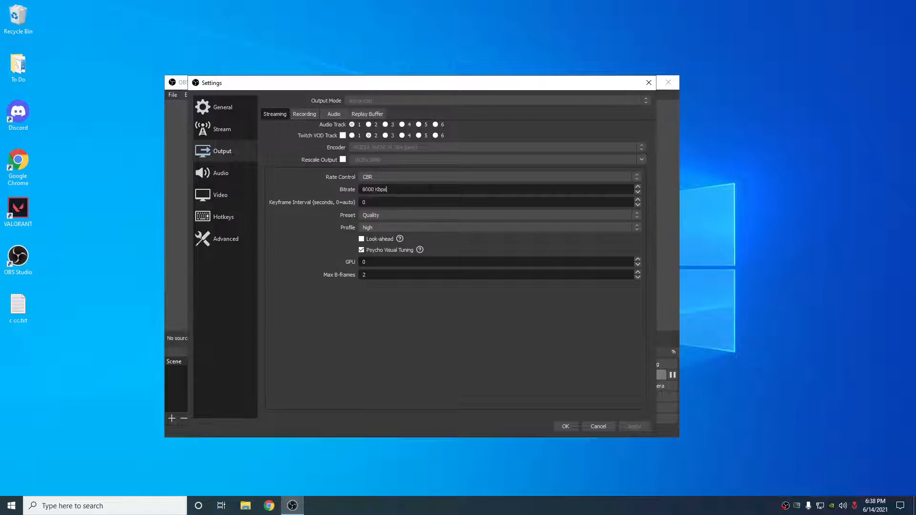
{"action": "double_click", "coordinate": [368, 188]}
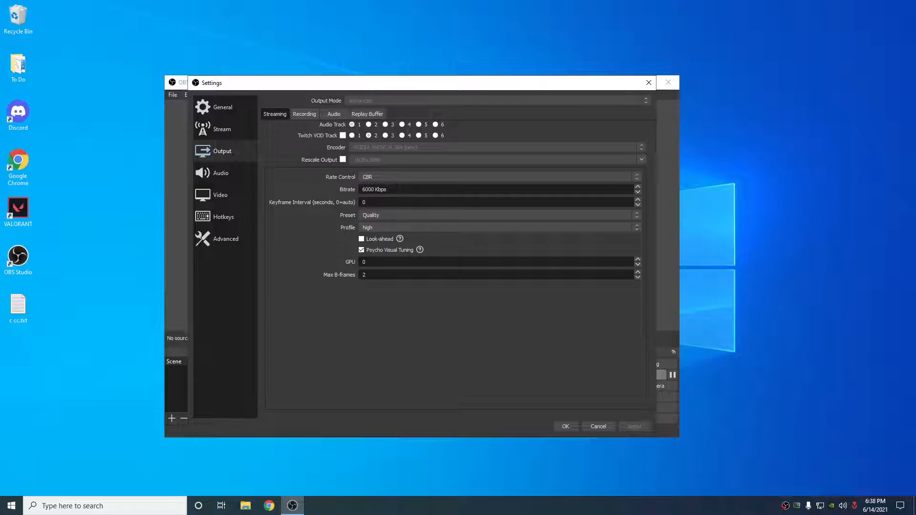
{"action": "mouse_move", "coordinate": [413, 187]}
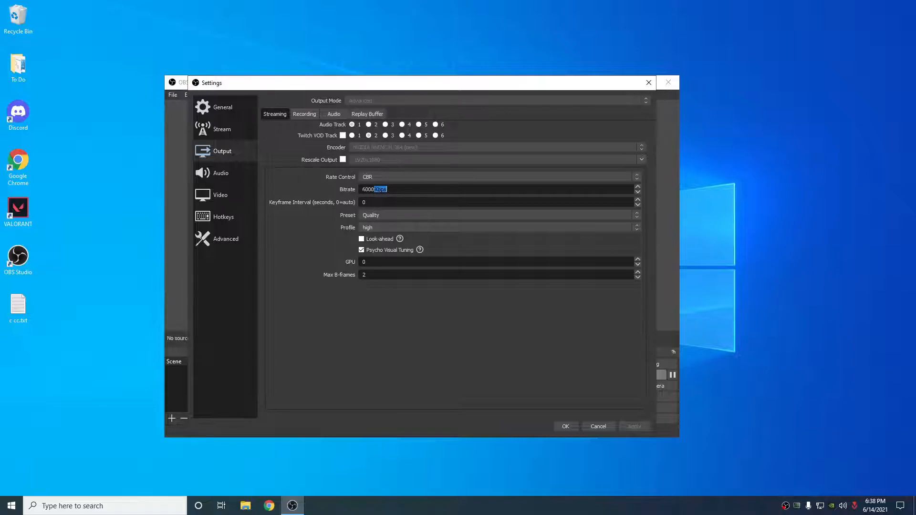
{"action": "left_click", "coordinate": [304, 114]}
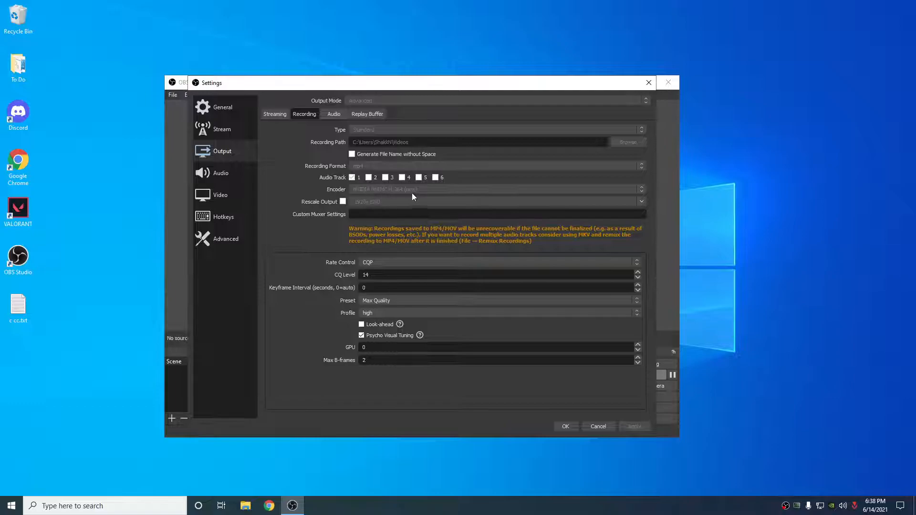
{"action": "mouse_move", "coordinate": [369, 203]}
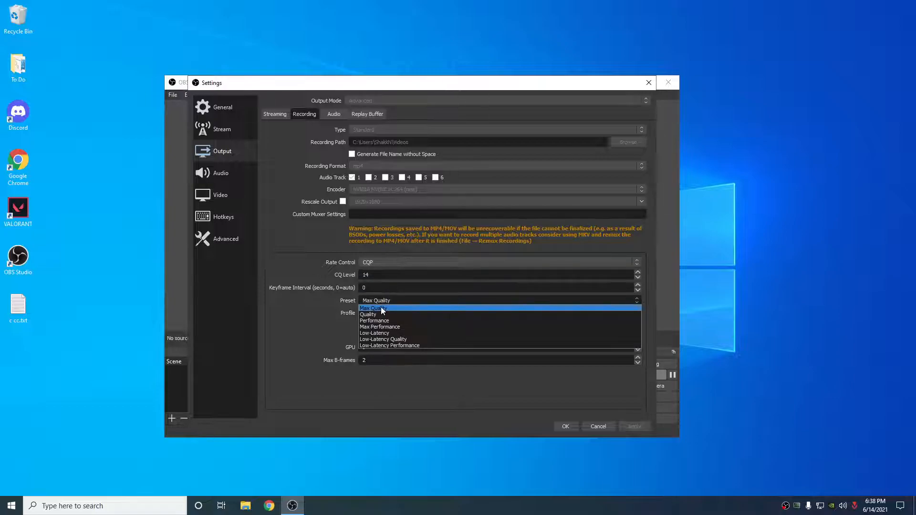
- Set recording to the Max Quality preset with CQ level 14
{"action": "left_click", "coordinate": [374, 308]}
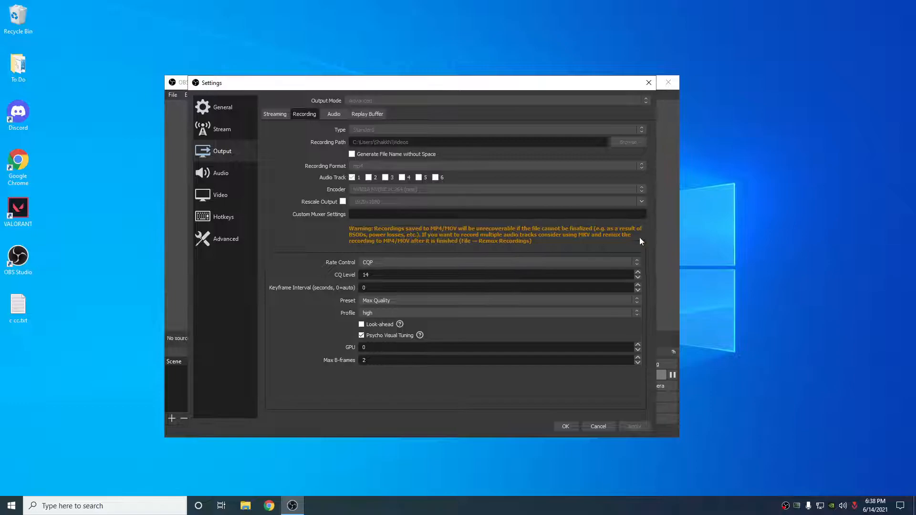
{"action": "mouse_move", "coordinate": [323, 379]}
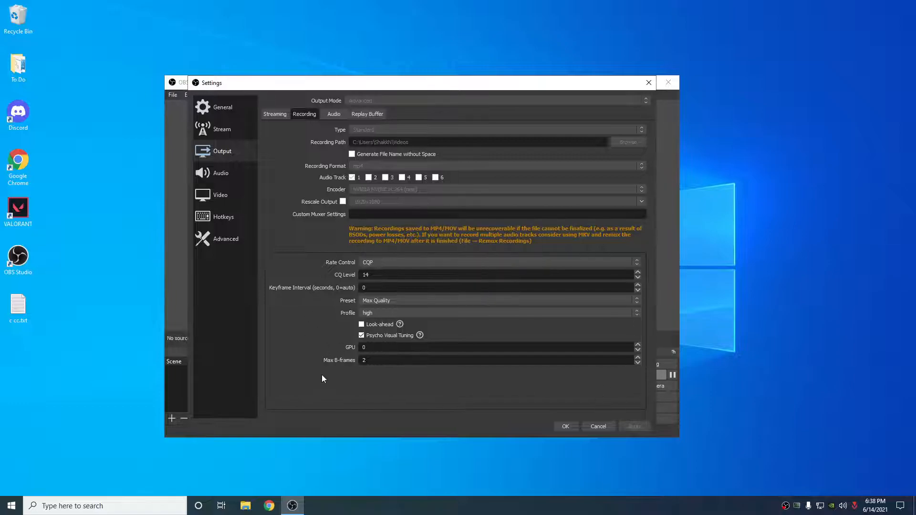
{"action": "mouse_move", "coordinate": [583, 399]}
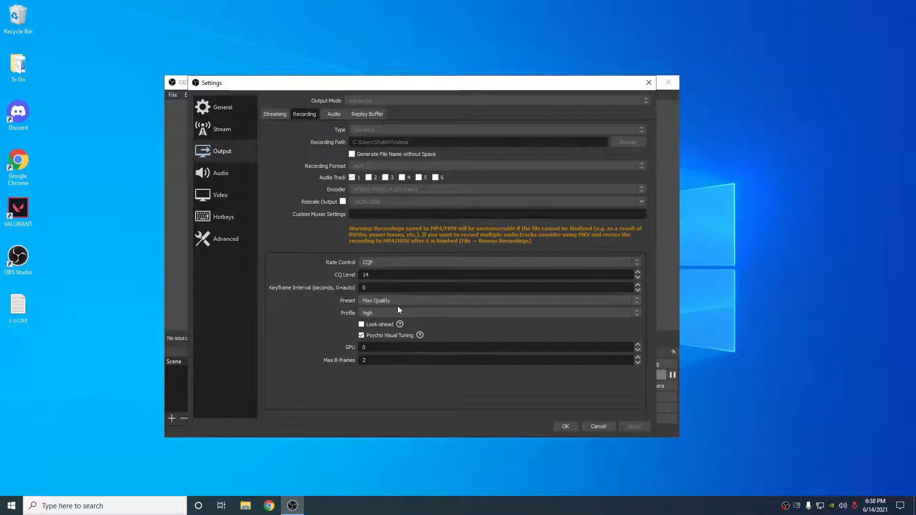
{"action": "mouse_move", "coordinate": [276, 237]}
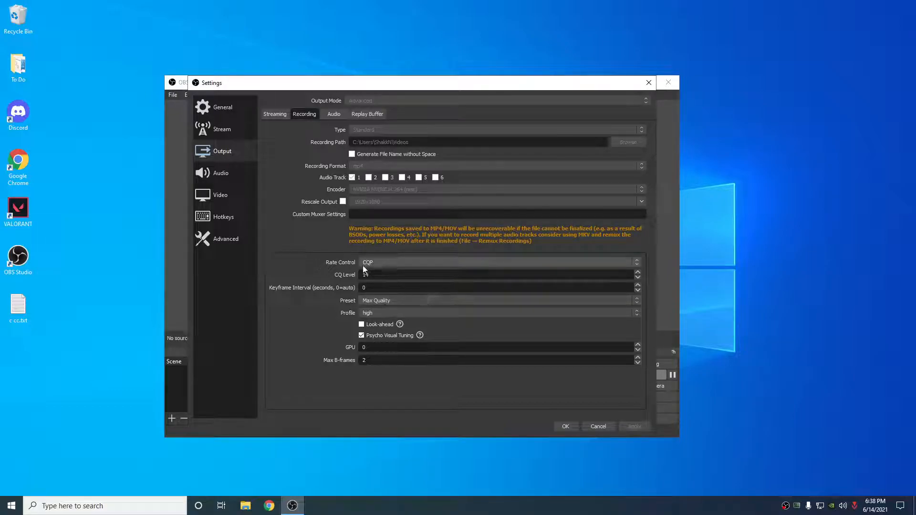
{"action": "type", "text": "14"}
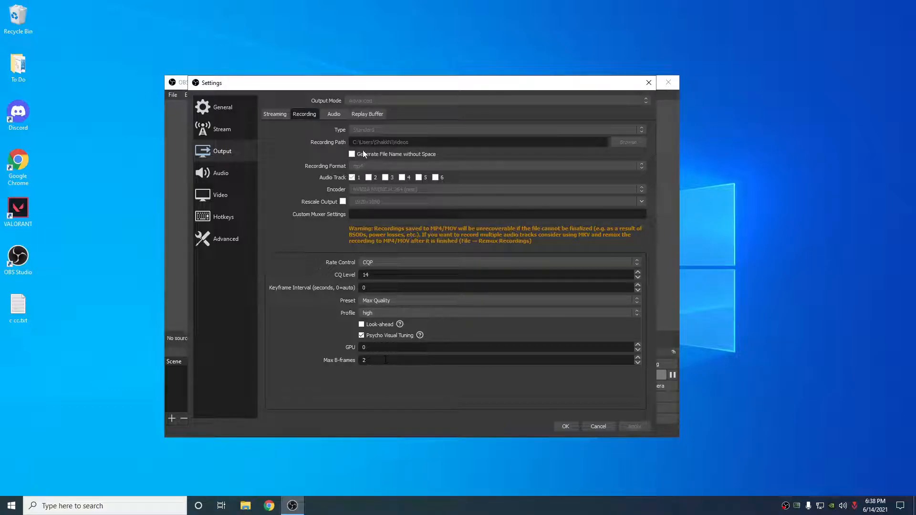
{"action": "left_click", "coordinate": [367, 114]}
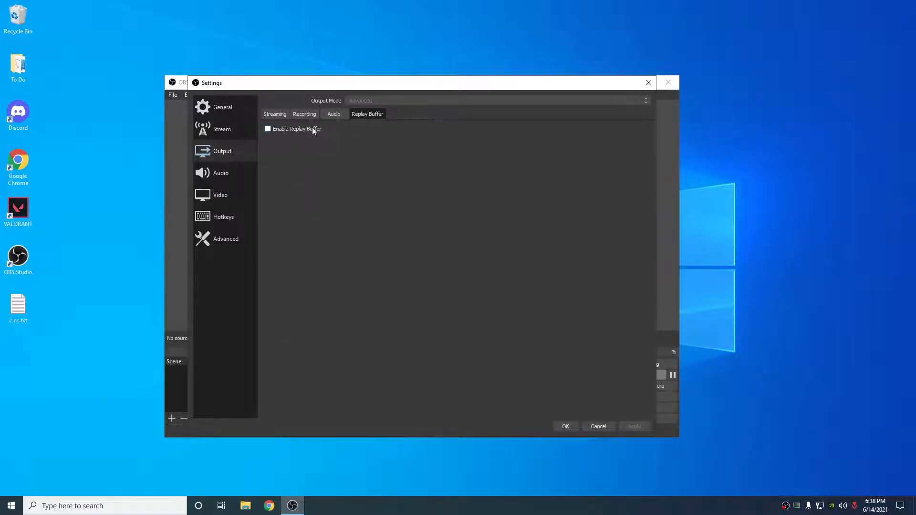
- Briefly enable the replay buffer to view its 20 s and 512 MB limits, then disable it
{"action": "left_click", "coordinate": [267, 129]}
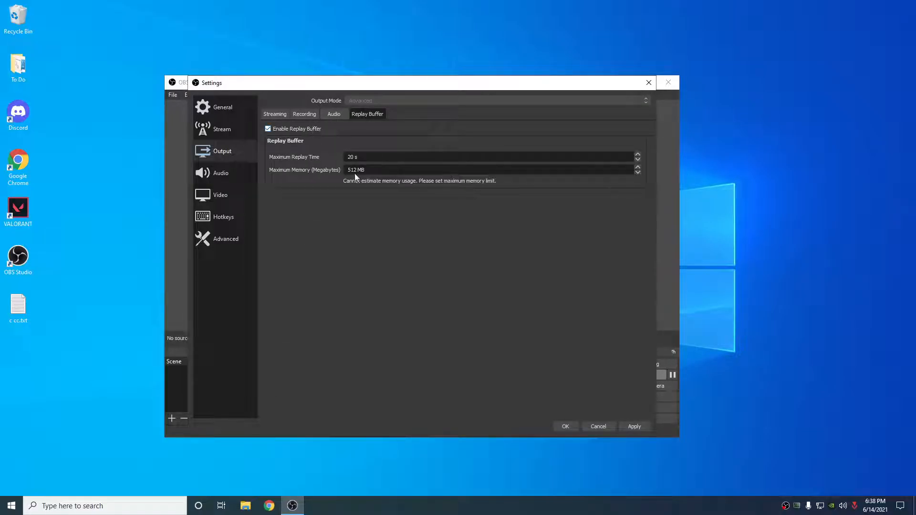
{"action": "double_click", "coordinate": [352, 170]}
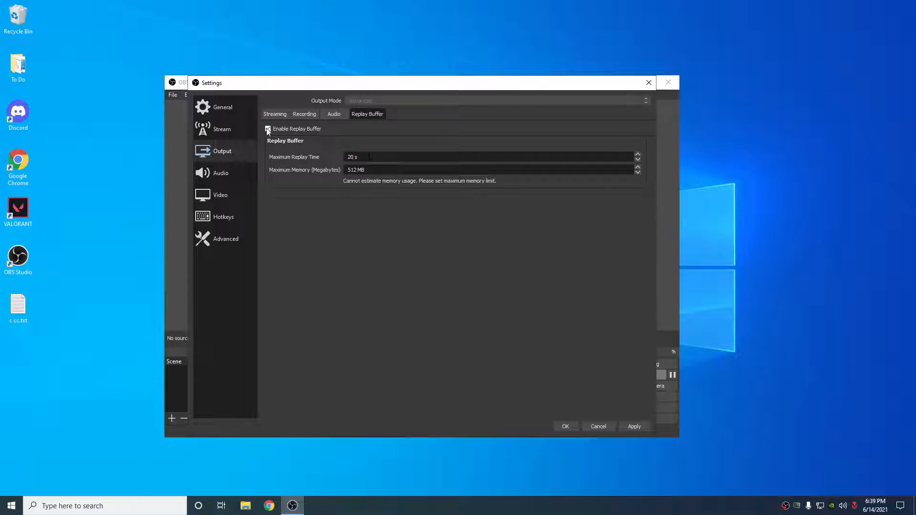
{"action": "left_click", "coordinate": [268, 129]}
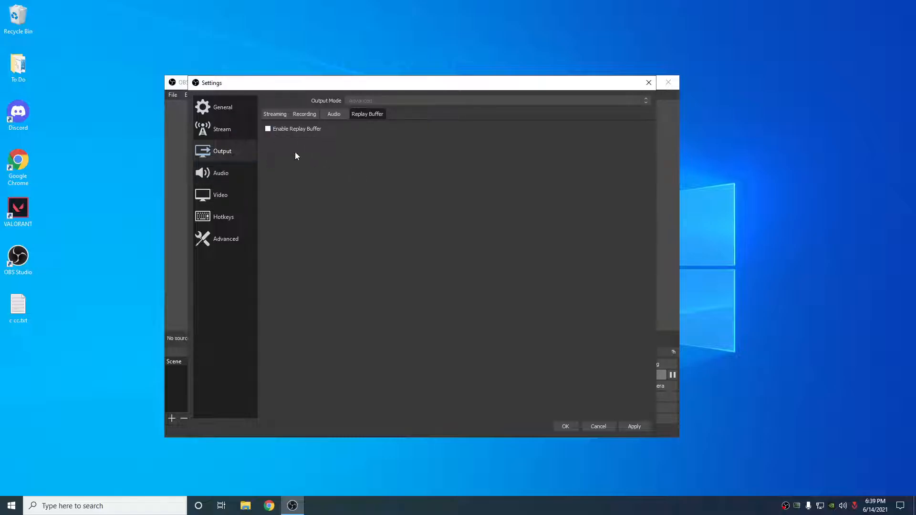
- Review Audio settings with headphones as desktop audio and the headset microphone as mic
{"action": "left_click", "coordinate": [221, 173]}
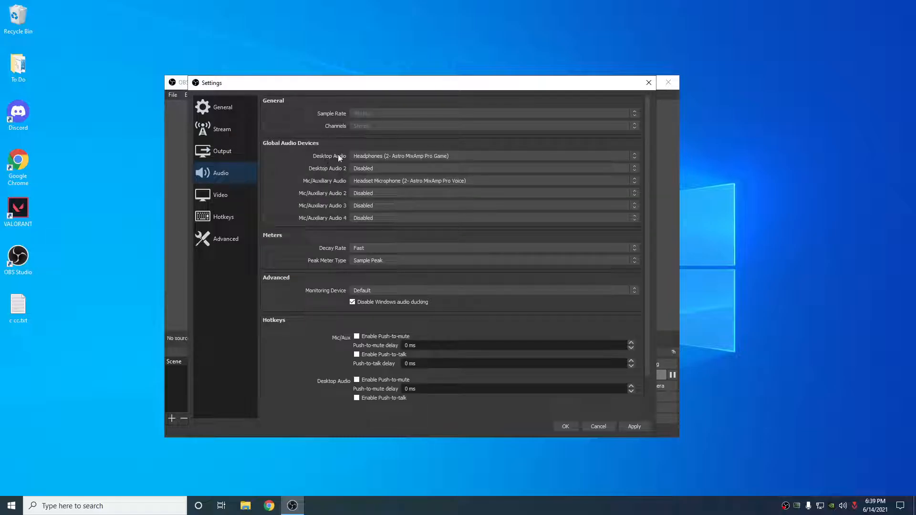
{"action": "left_click", "coordinate": [493, 155]}
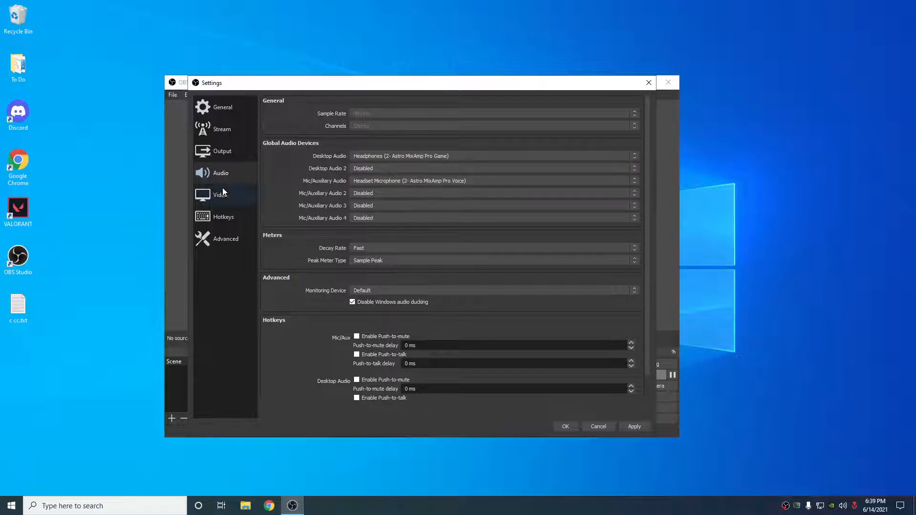
- Try the Downscale Filter on the Video page, which stays locked while output is active
{"action": "left_click", "coordinate": [220, 194]}
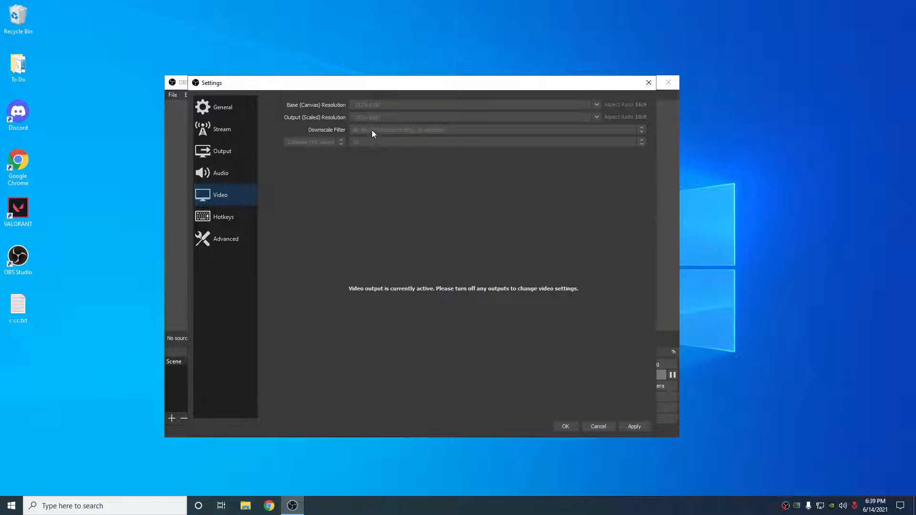
{"action": "mouse_move", "coordinate": [386, 131]}
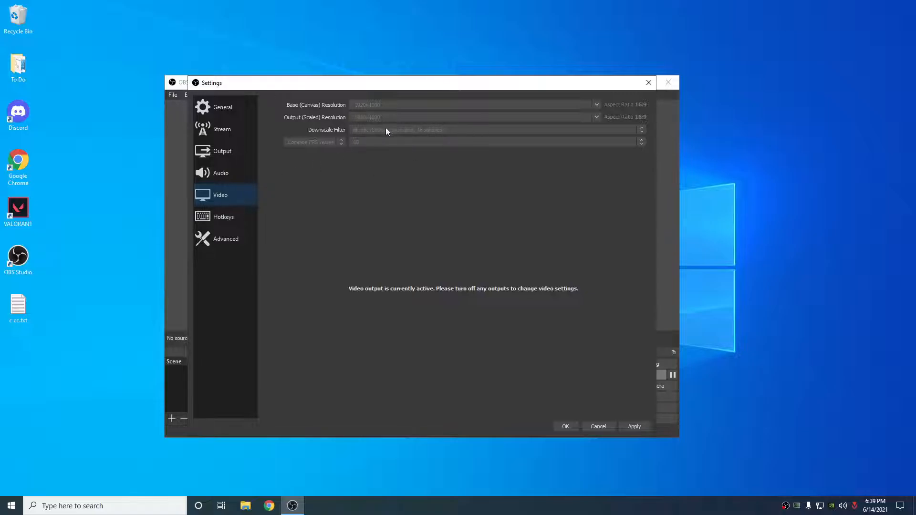
{"action": "left_click", "coordinate": [223, 216]}
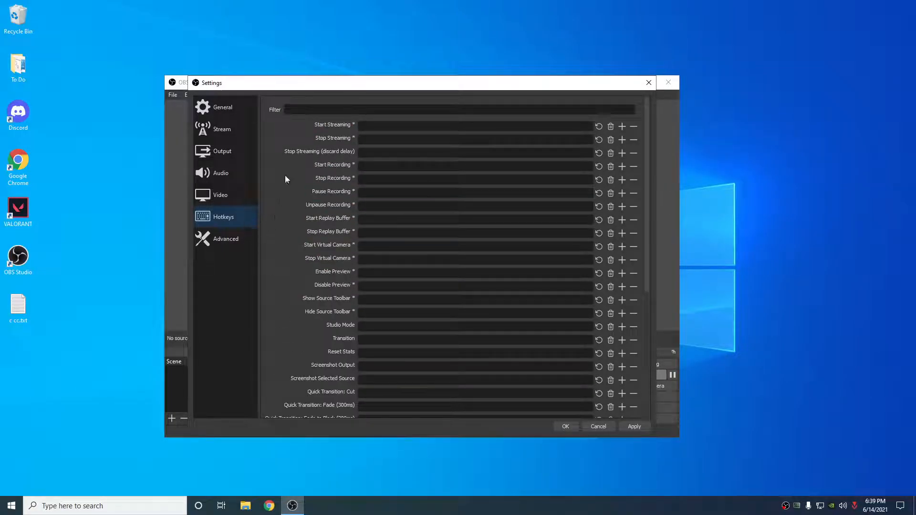
- Filter hotkeys for 'save', then re-enable the replay buffer in Output settings
{"action": "type", "text": "save"}
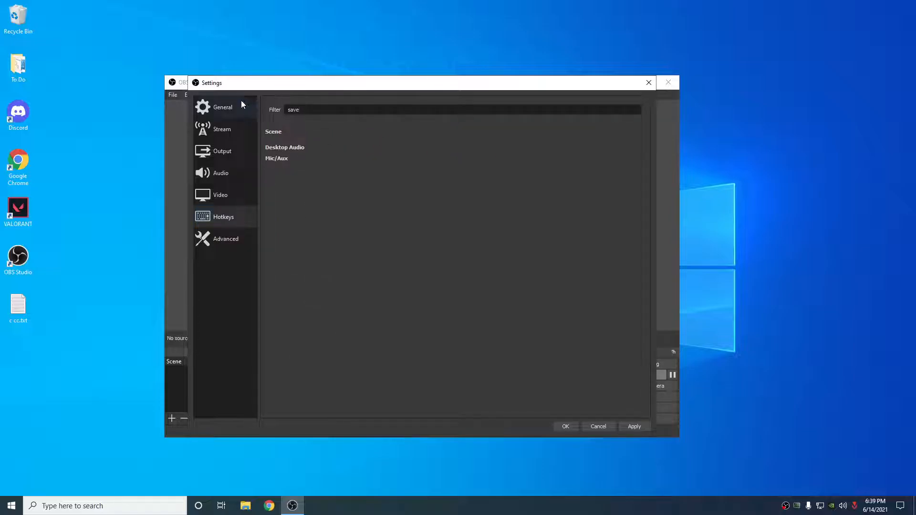
{"action": "left_click", "coordinate": [223, 151]}
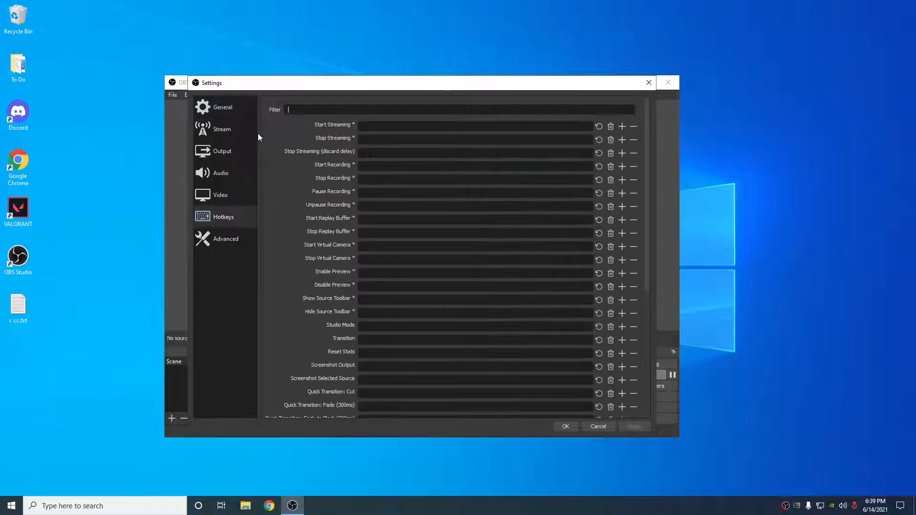
{"action": "left_click", "coordinate": [222, 151]}
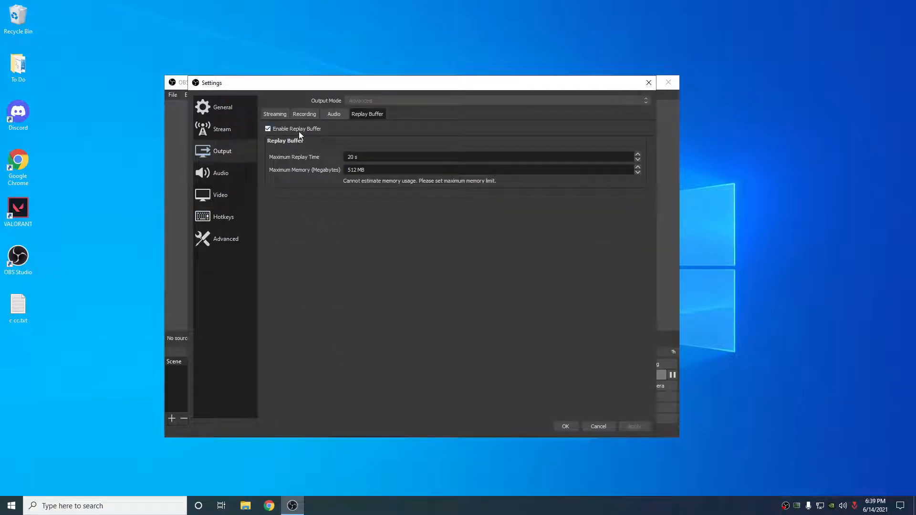
{"action": "left_click", "coordinate": [224, 217]}
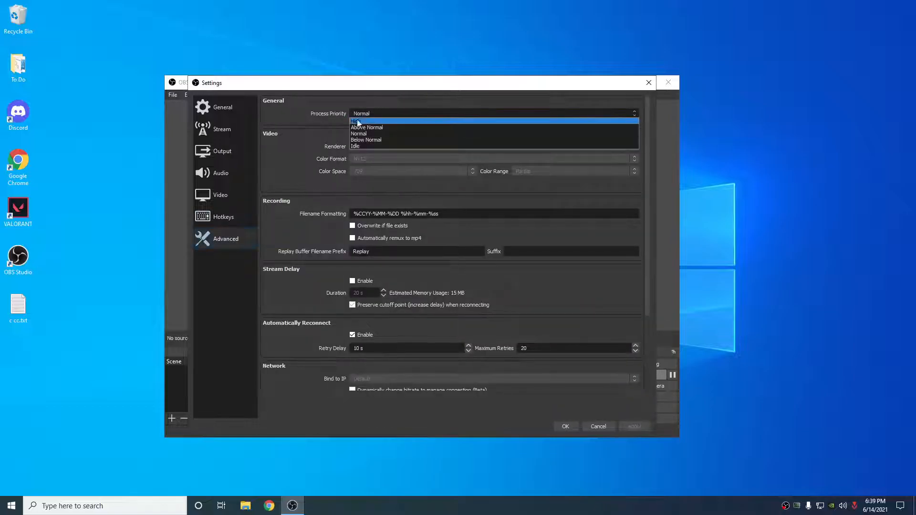
- Set Process Priority to Below Normal and scroll through the remaining Advanced options
{"action": "left_click", "coordinate": [366, 140]}
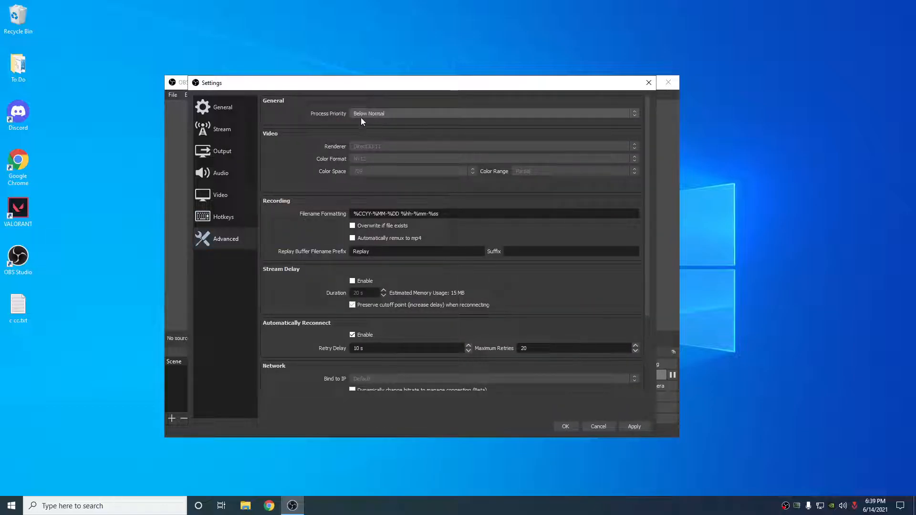
{"action": "scroll", "scroll_direction": "down", "scroll_amount": 3}
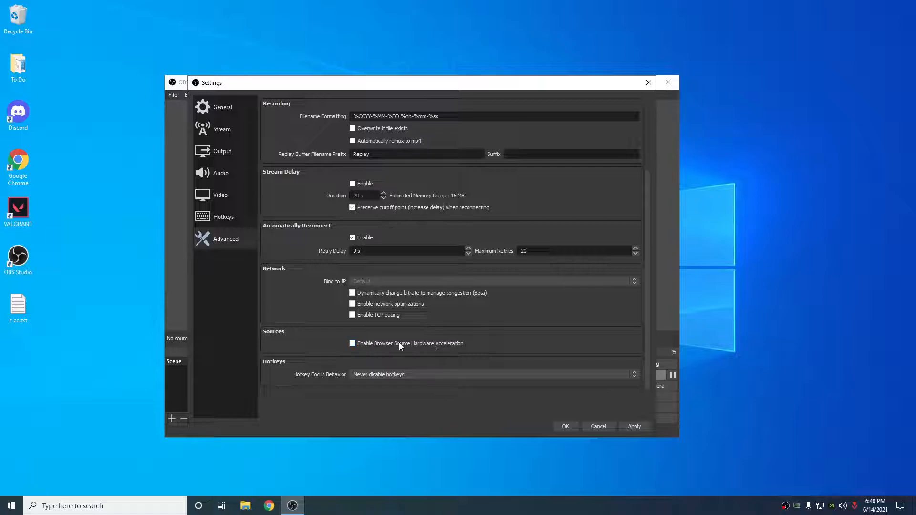
{"action": "mouse_move", "coordinate": [485, 346]}
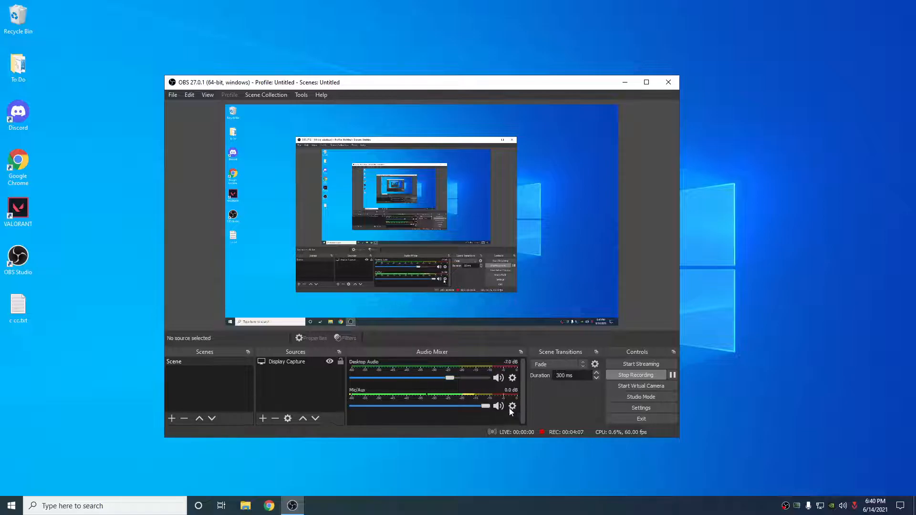
- In the Mic/Aux filters, keep Noise Suppression on RNNoise and select the Noise Gate filter
{"action": "left_click", "coordinate": [512, 406]}
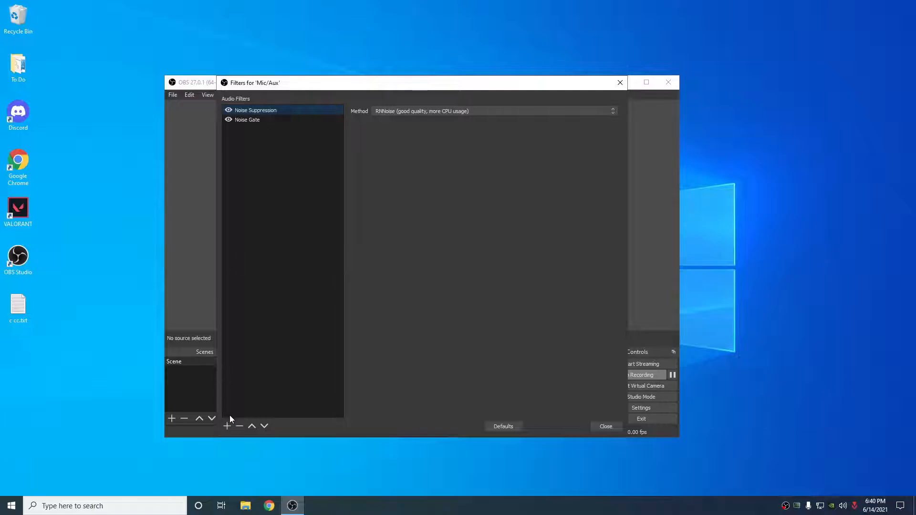
{"action": "left_click", "coordinate": [494, 111]}
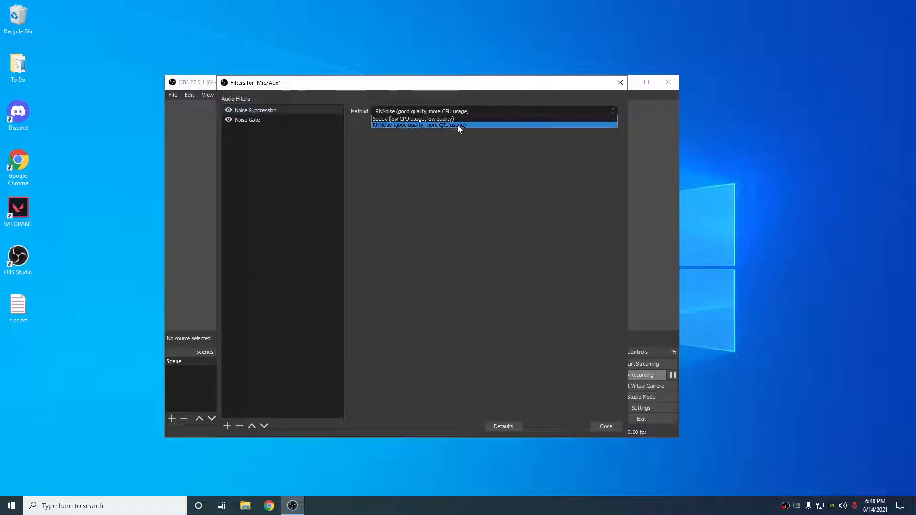
{"action": "mouse_move", "coordinate": [451, 128]}
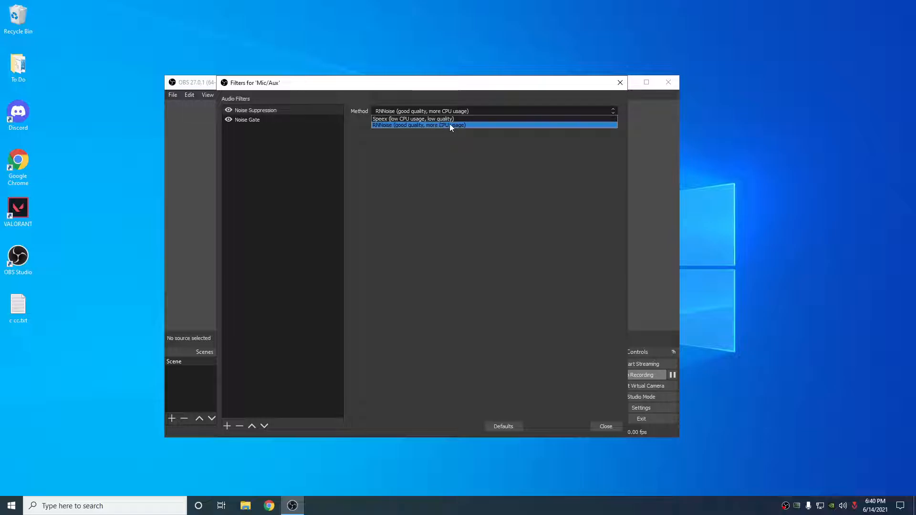
{"action": "left_click", "coordinate": [413, 118]}
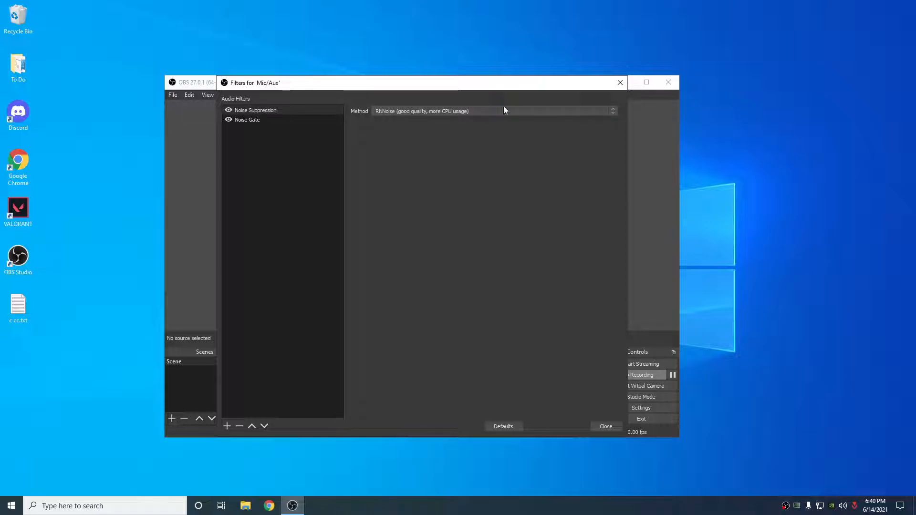
{"action": "left_click", "coordinate": [247, 120]}
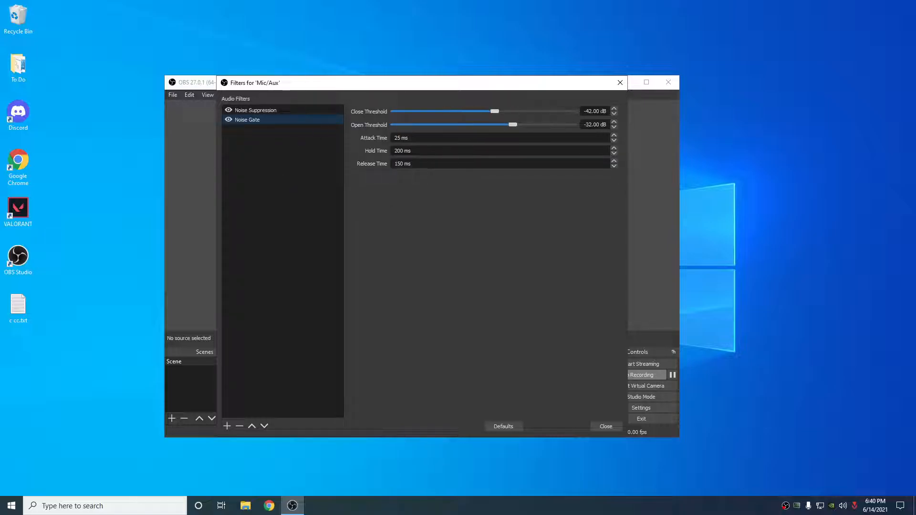
- Check the Noise Suppression and Noise Gate (−42/−32 dB) filters, then close the Filters window
{"action": "left_click", "coordinate": [255, 109]}
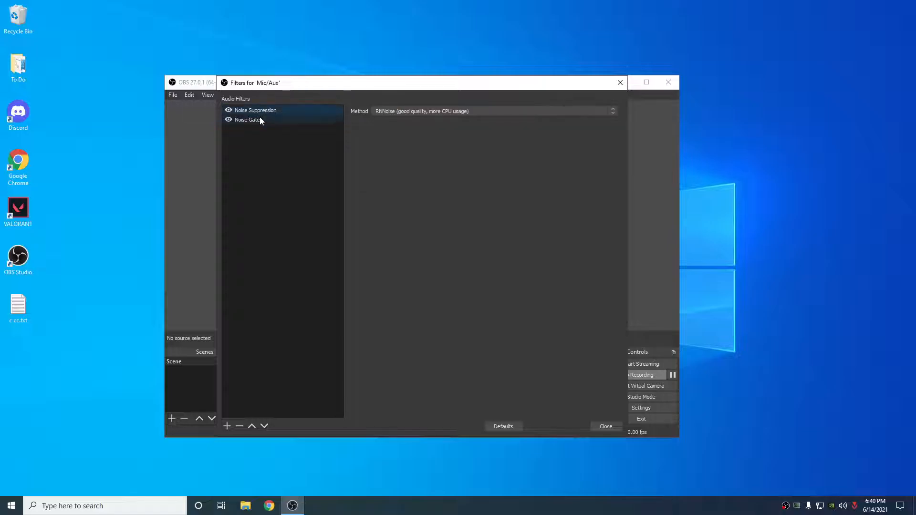
{"action": "left_click", "coordinate": [247, 119]}
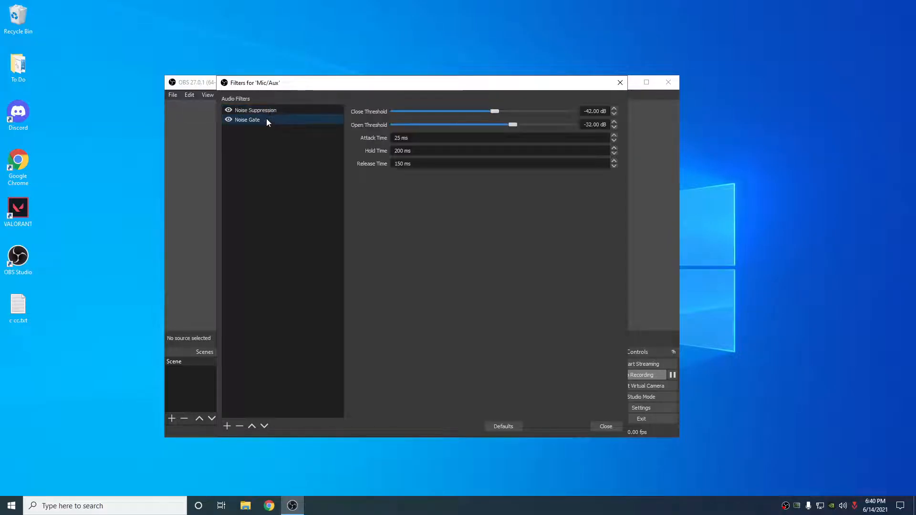
{"action": "mouse_move", "coordinate": [294, 134]}
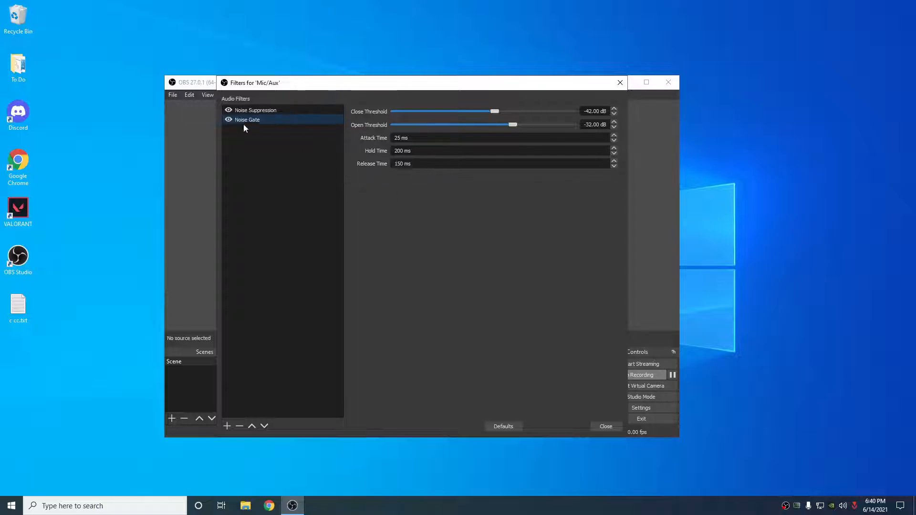
{"action": "left_click", "coordinate": [226, 426]}
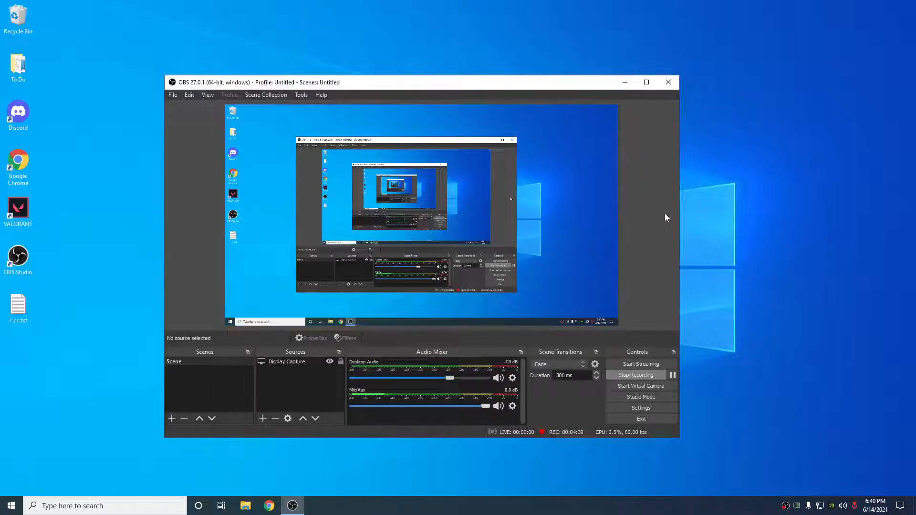
{"action": "mouse_move", "coordinate": [570, 311]}
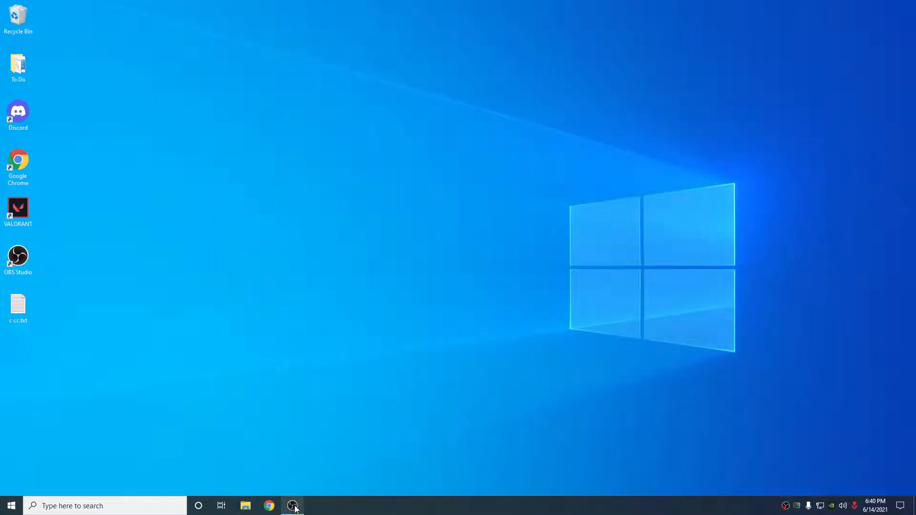
- Restore the minimized OBS window from the taskbar, now showing preview disabled
{"action": "left_click", "coordinate": [292, 506]}
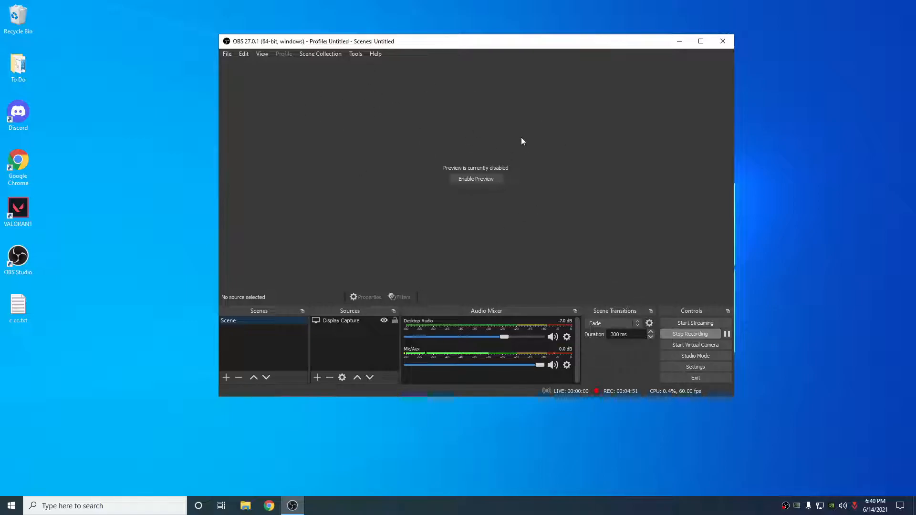
{"action": "mouse_move", "coordinate": [522, 280]}
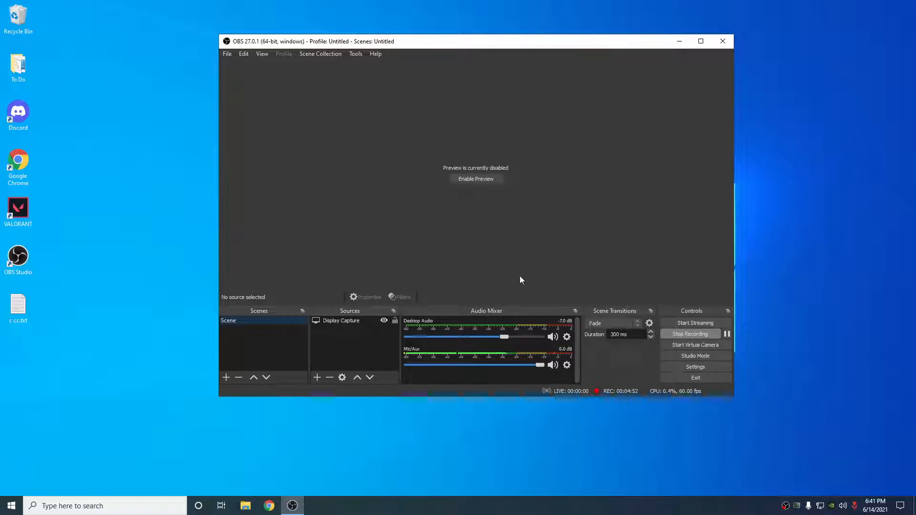